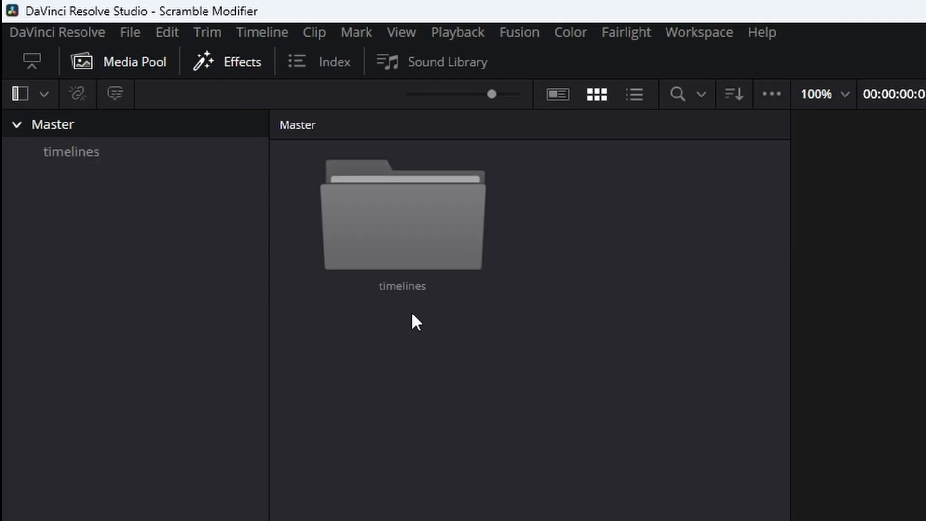
Create a new timeline from the Media Pool with Use Project Settings unchecked.
right_click(414, 321)
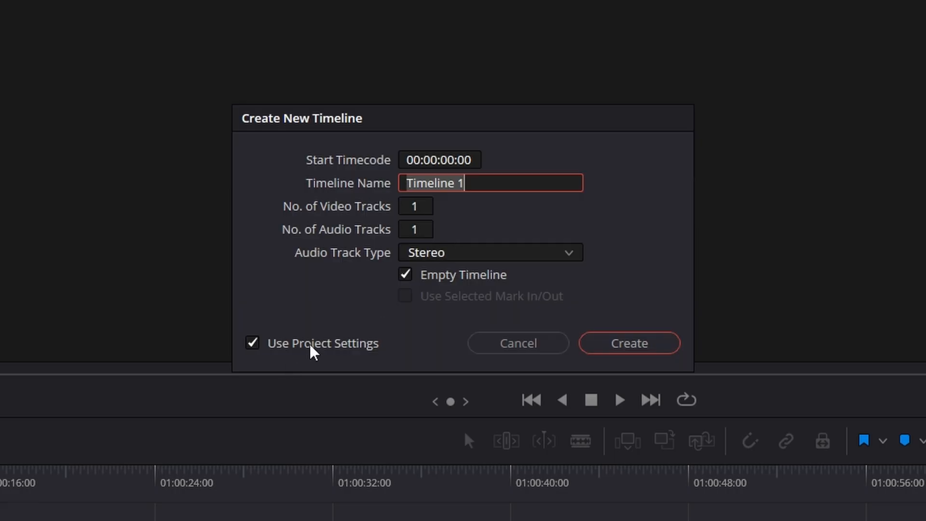
click(252, 343)
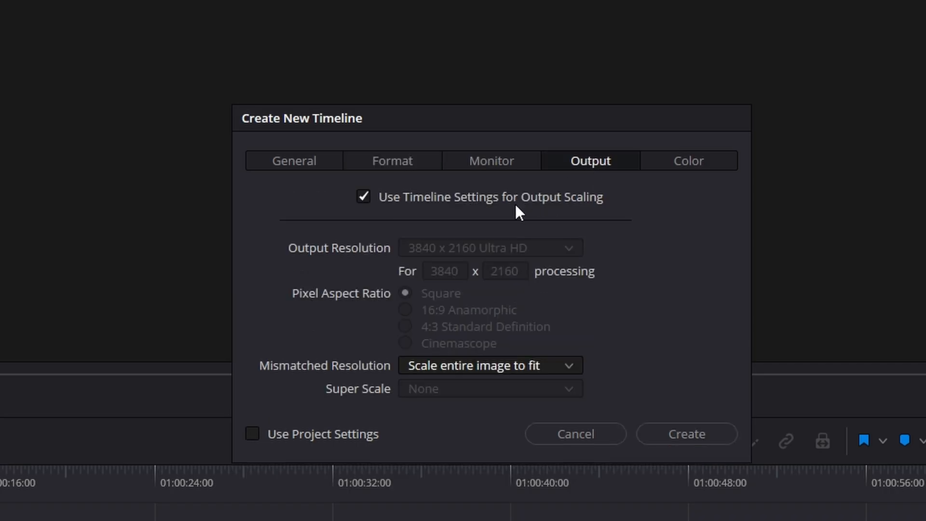
click(687, 434)
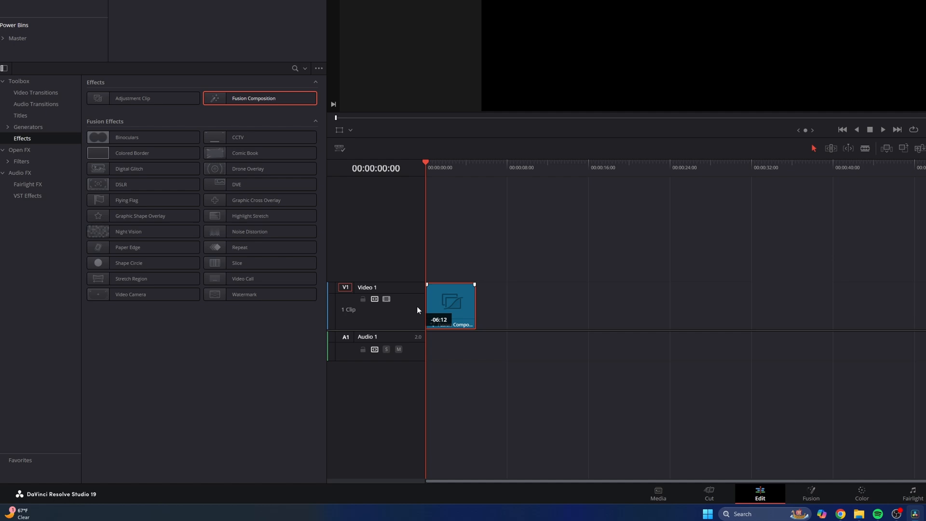
Open the timeline's Fusion Composition clip on the Fusion page.
click(811, 494)
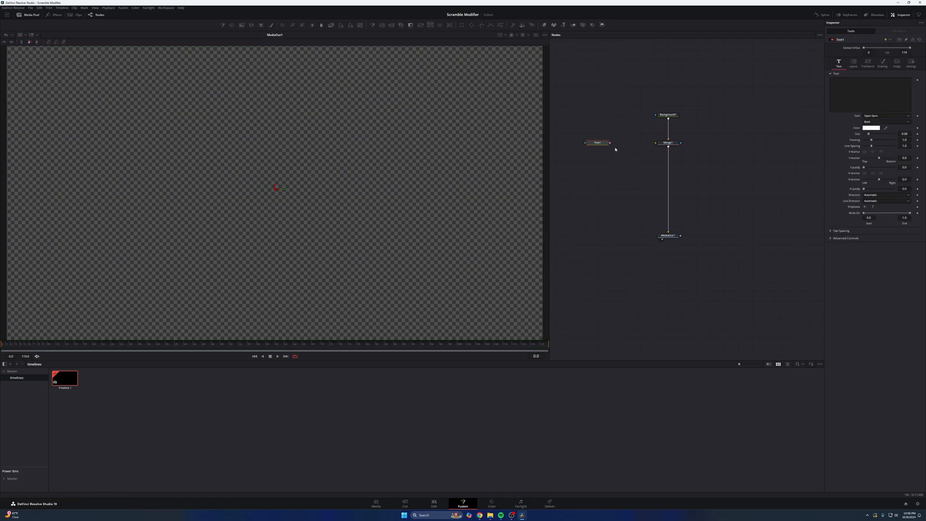
Set the Text+ font to Montserrat Bold and type 'Ethan Robbins Imaging'.
click(886, 116)
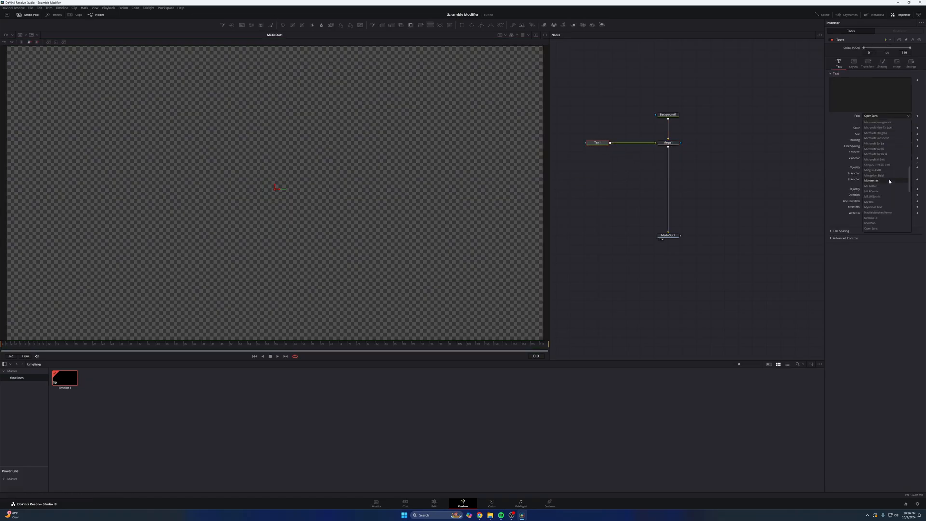
click(871, 180)
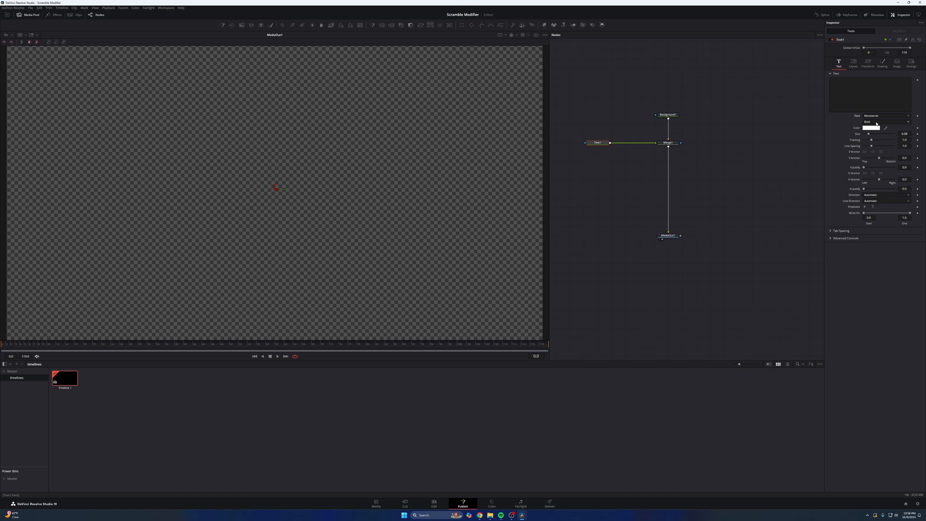
text(Ethan Robbins Imagi)
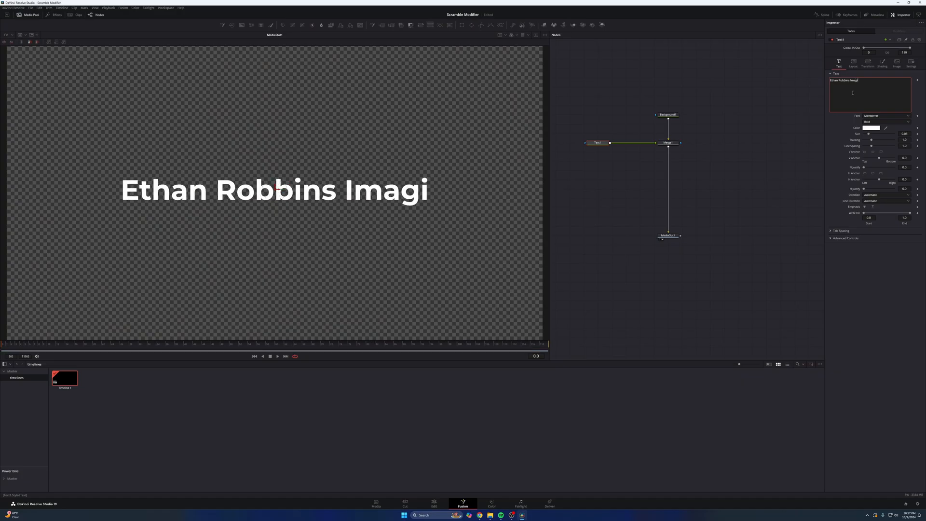
text(ng)
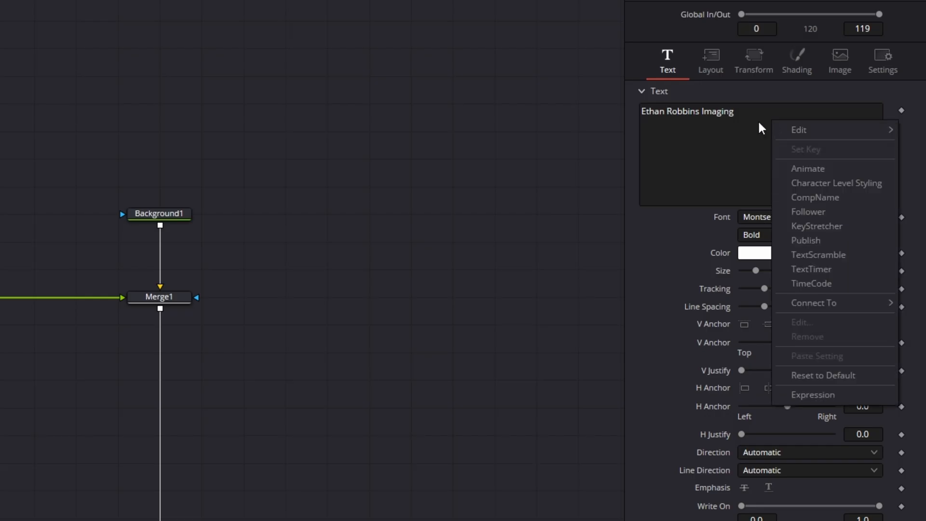
mouse_move(817, 226)
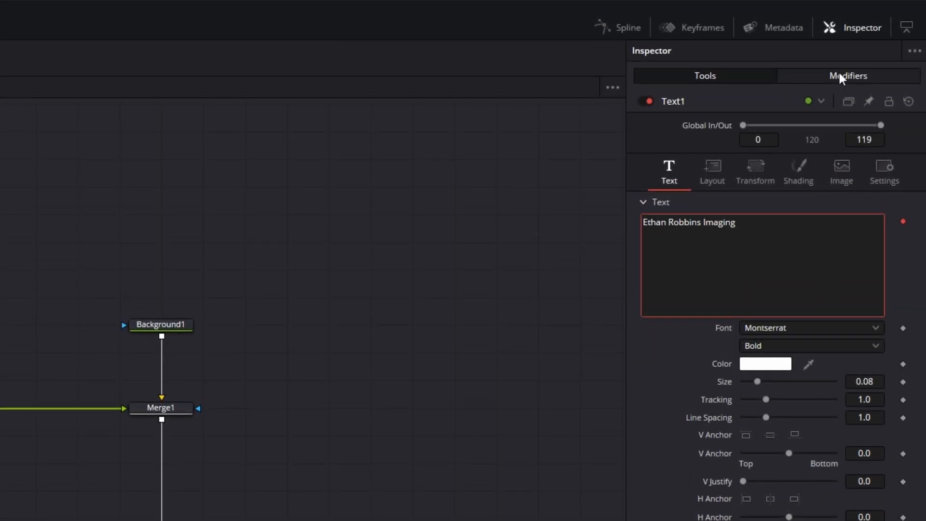
mouse_move(834, 83)
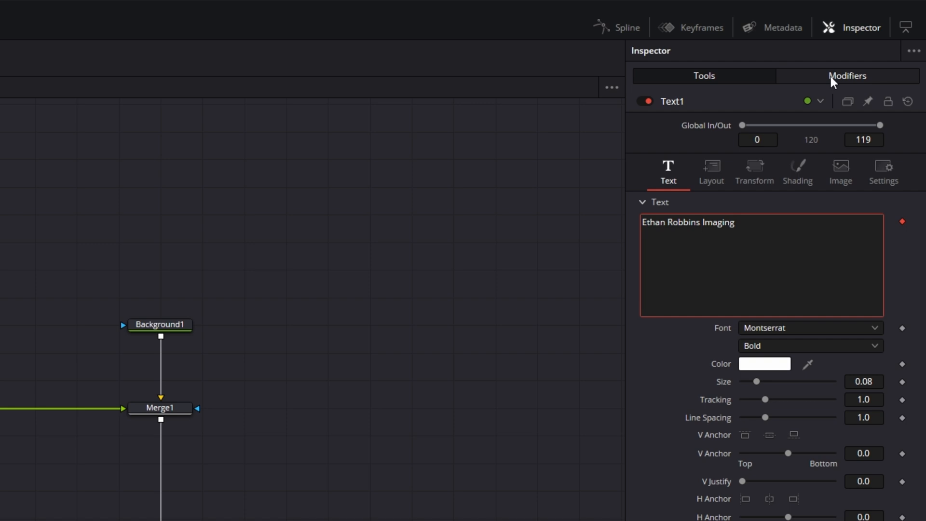
Show the Modifiers tab, view Text1's output, and go to frame 0.
click(846, 76)
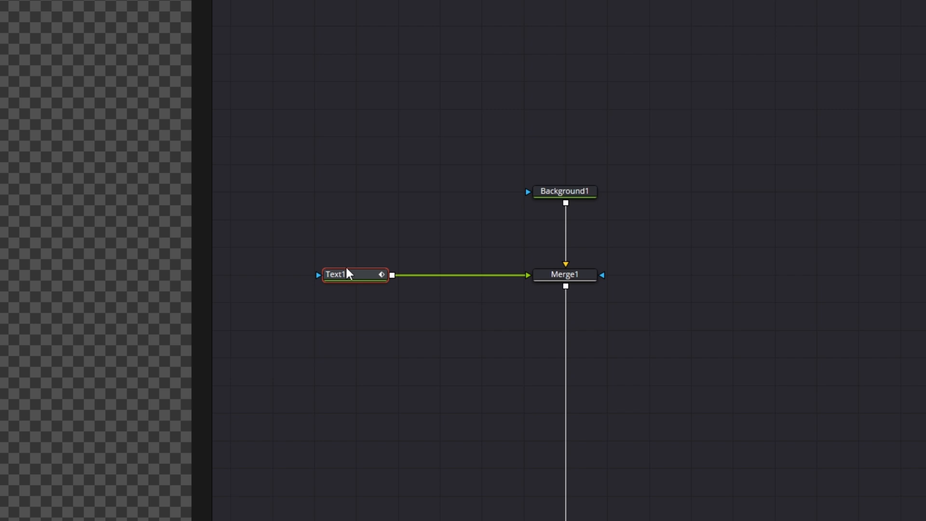
click(337, 274)
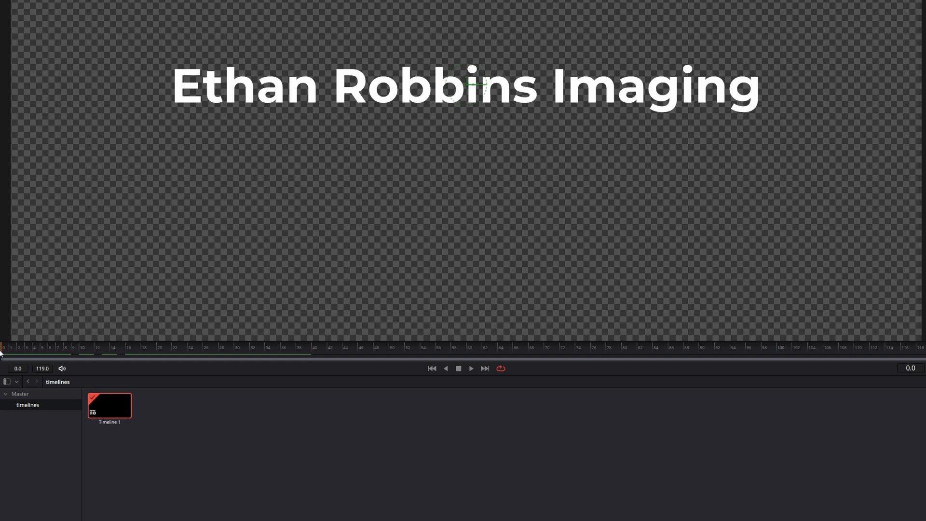
click(463, 504)
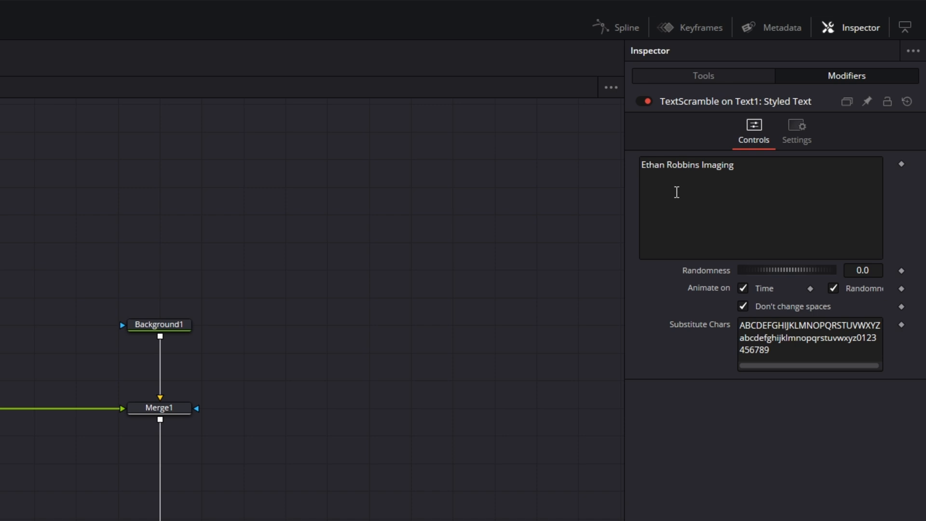
mouse_move(773, 245)
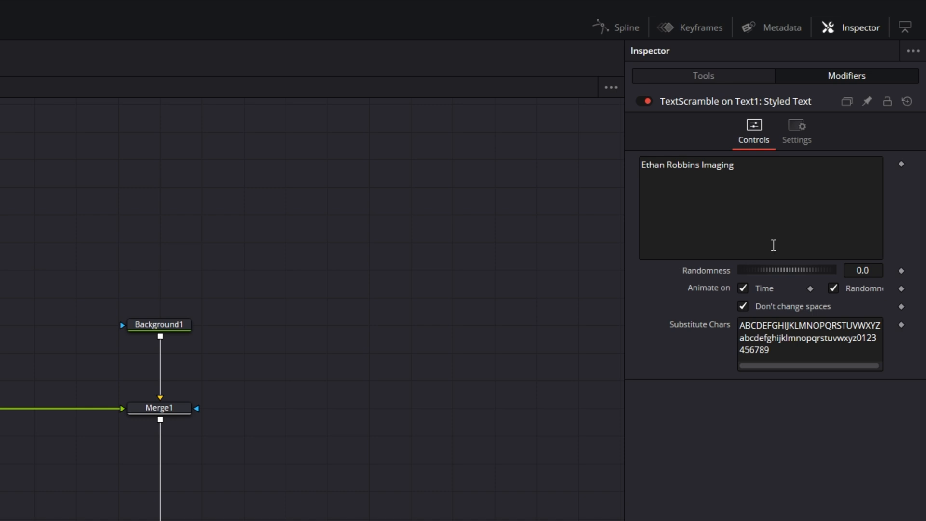
mouse_move(774, 274)
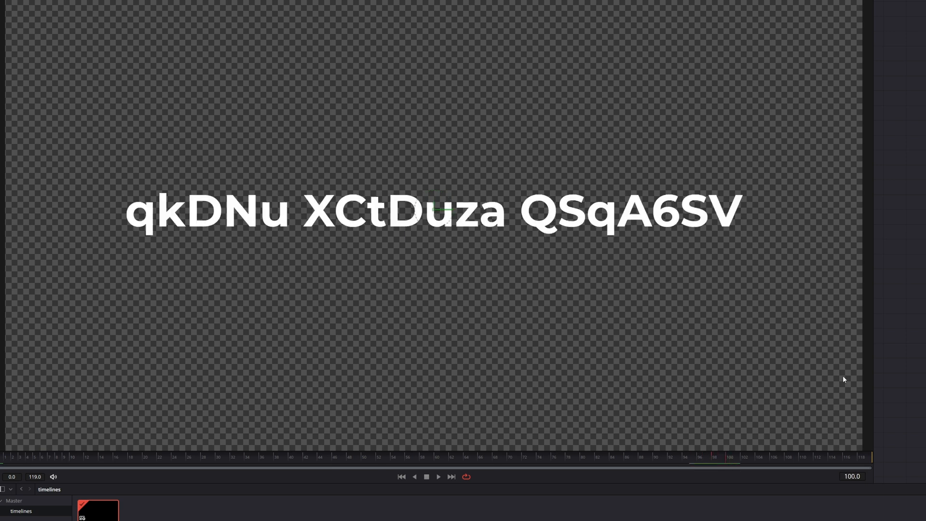
mouse_move(820, 363)
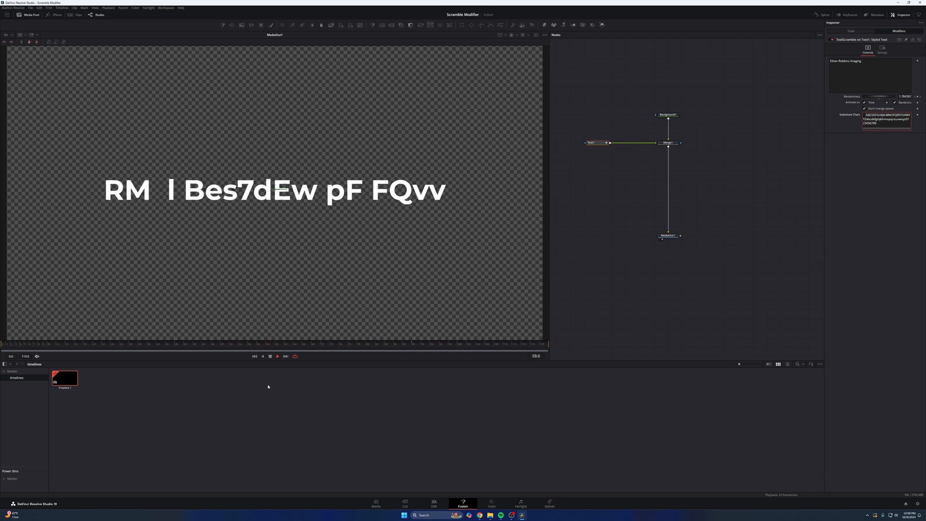
click(270, 356)
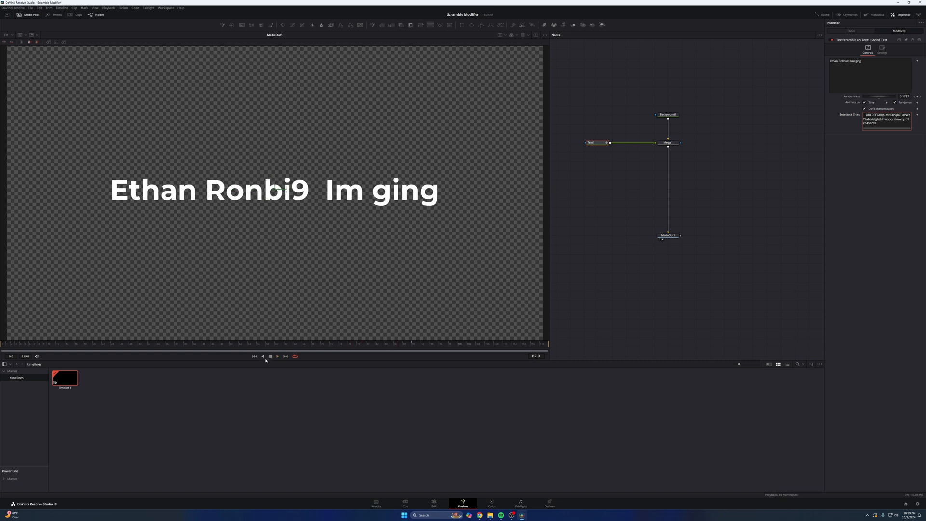
click(824, 15)
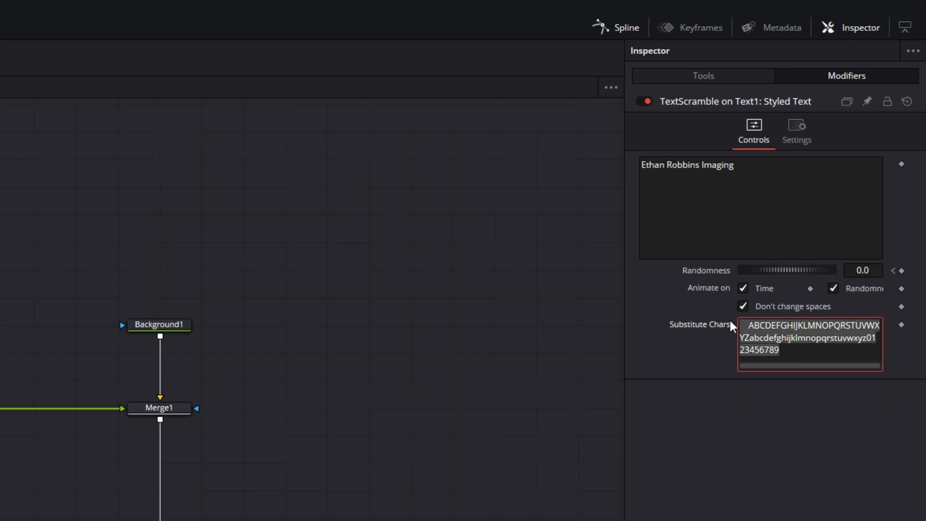
mouse_move(732, 332)
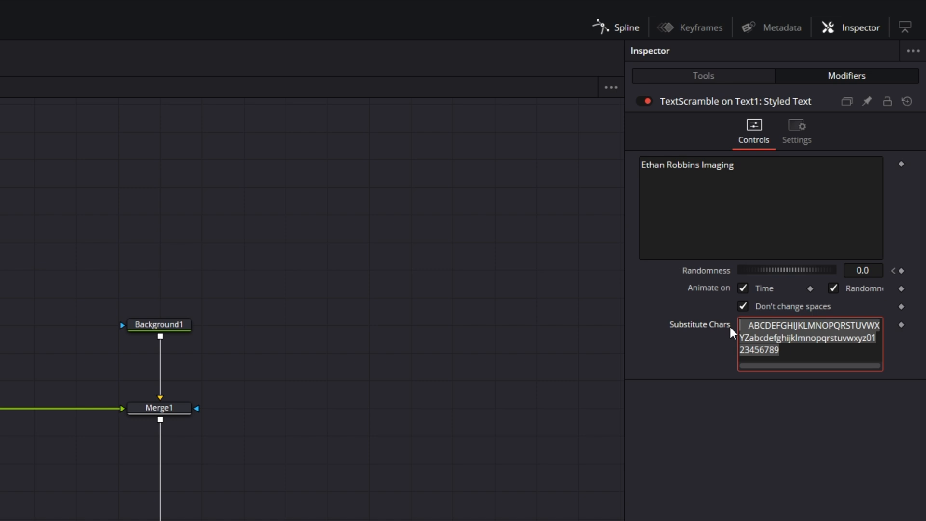
text(!!!!???)
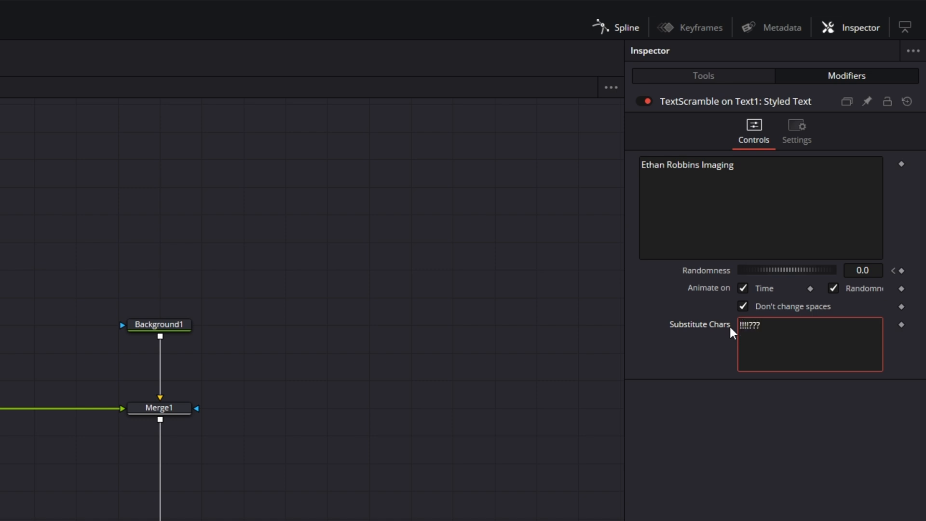
text(7954390347503)
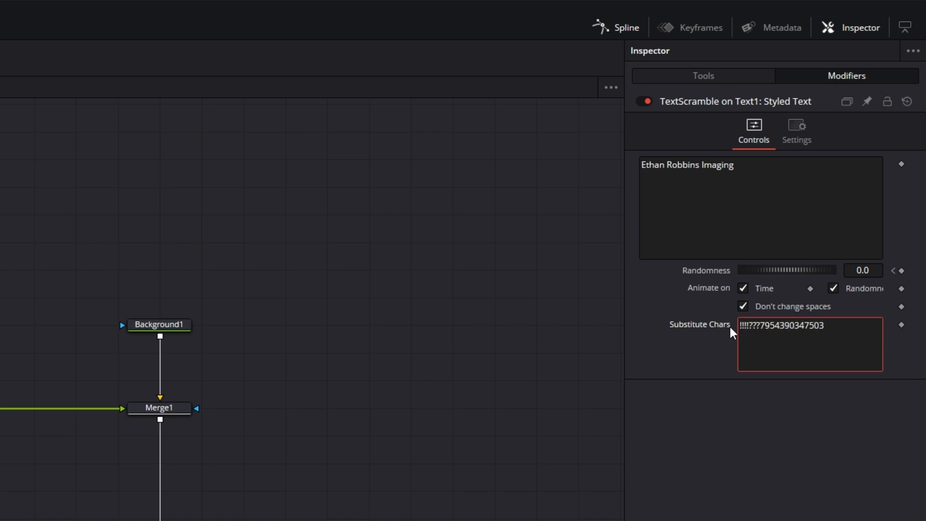